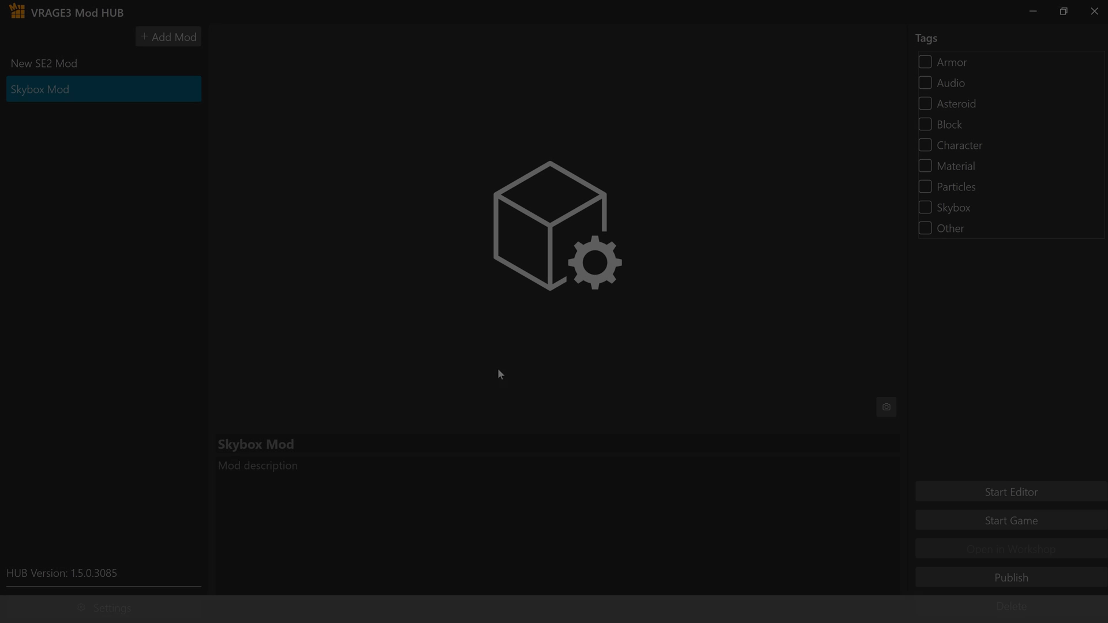
Start the Mod Editor on the selected Skybox Mod project
click(1011, 492)
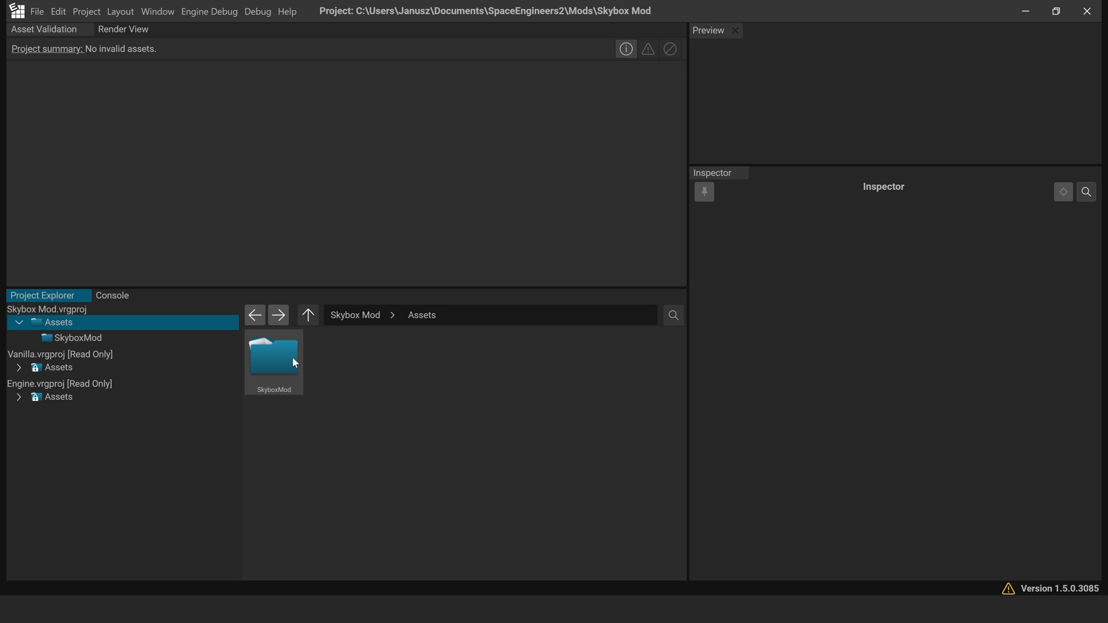
Inside the SkyboxMod folder, create a skybox asset named SkyboxMod from the TIF faces
double_click(275, 363)
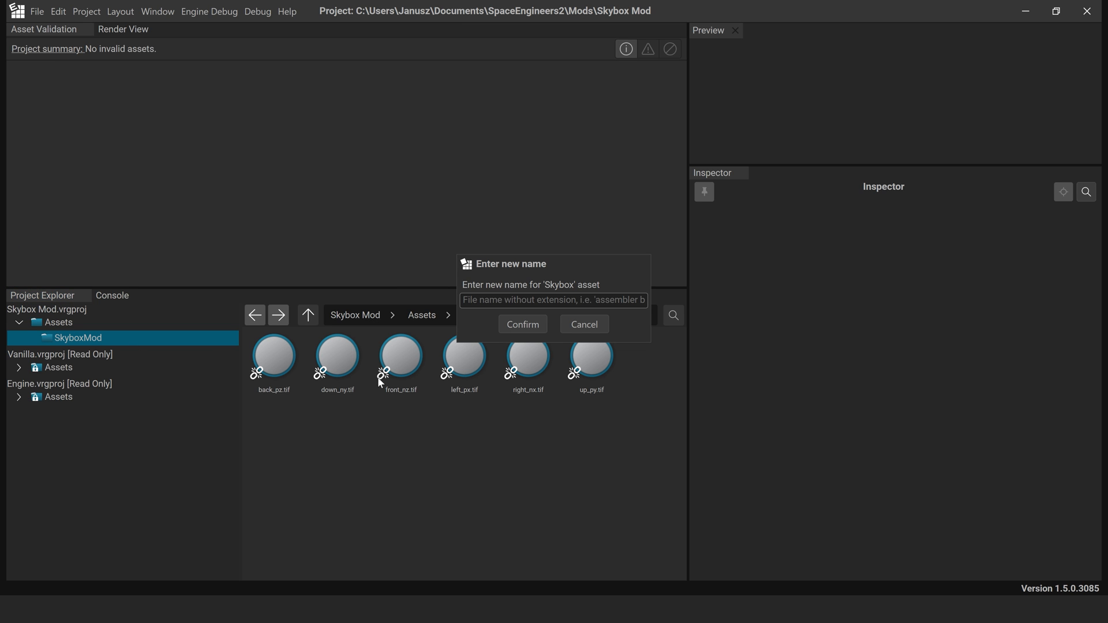
mouse_move(478, 328)
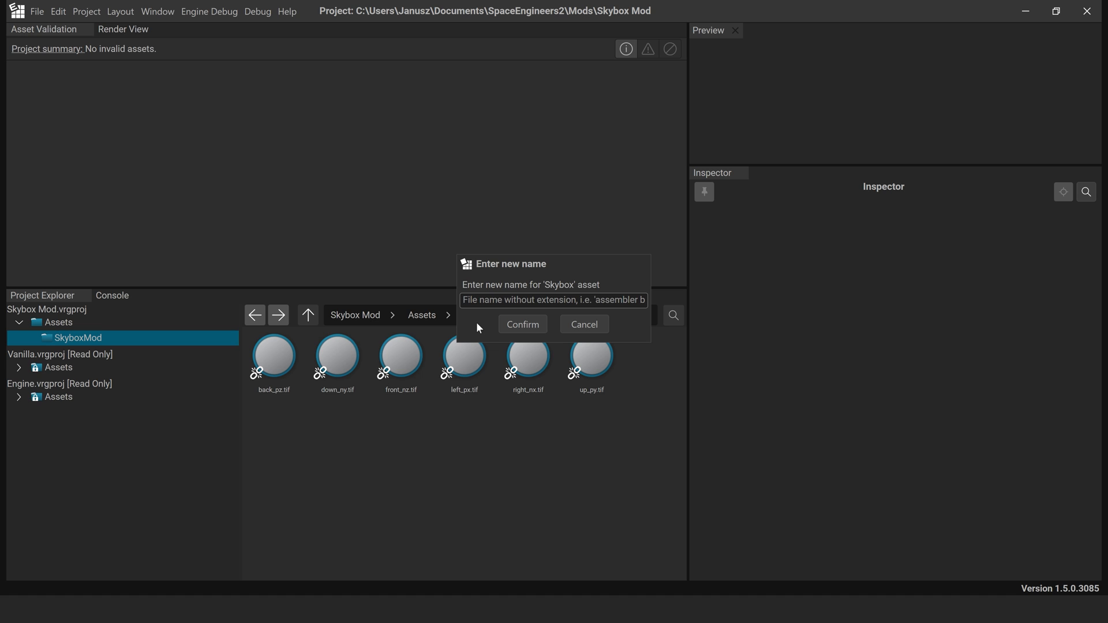
text(Skybo)
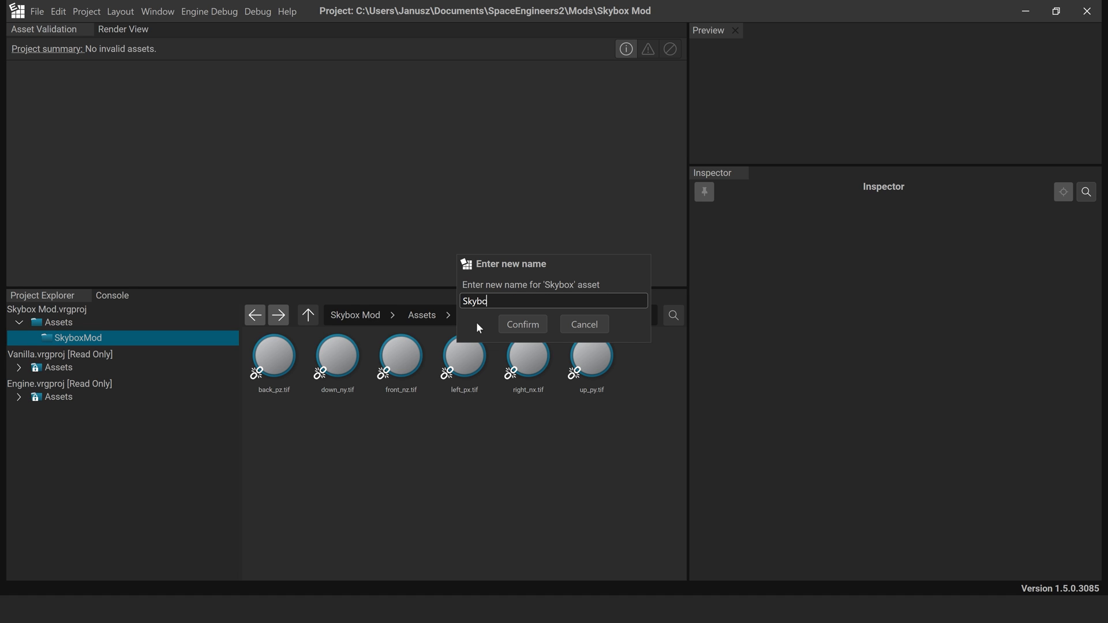
text(xMod)
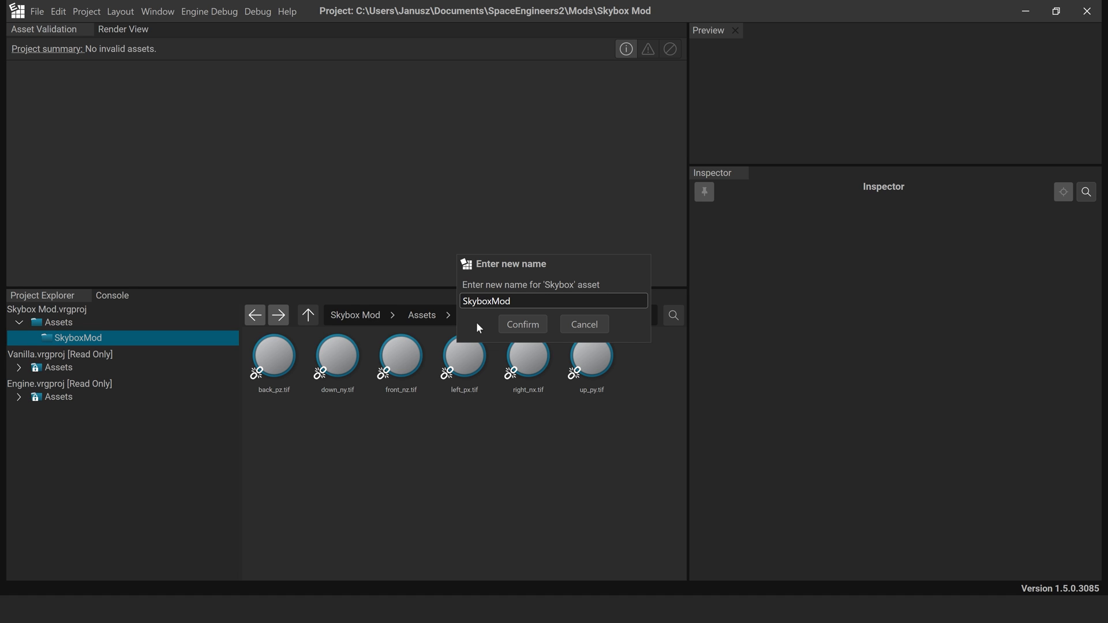
click(522, 323)
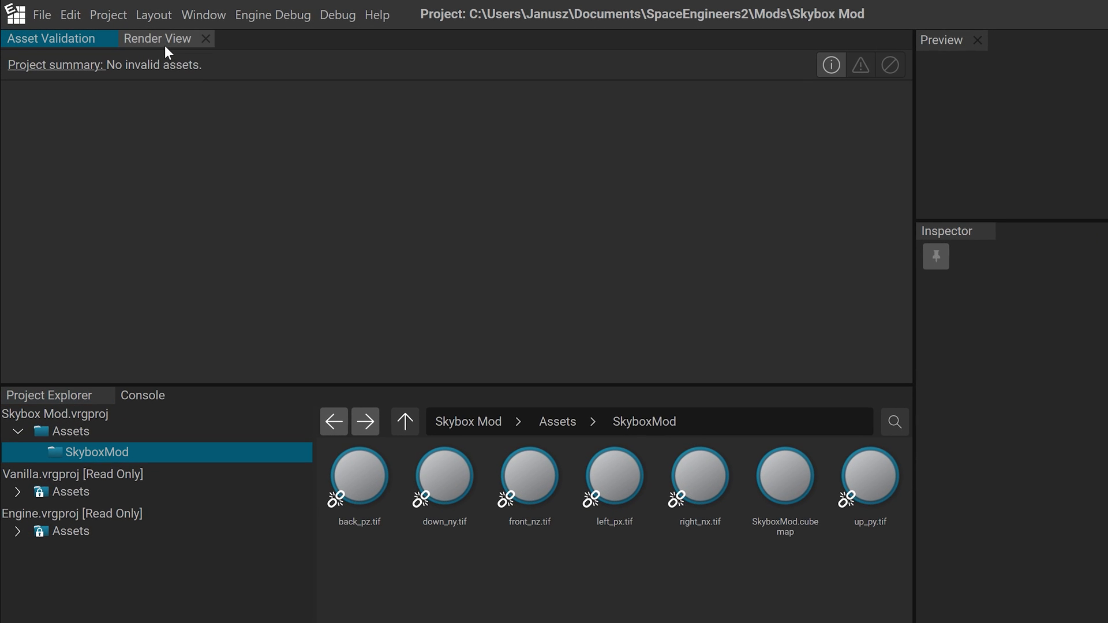
Switch the render view's skybox from Starfield to SkyboxMod, showing the orange nebula
click(157, 39)
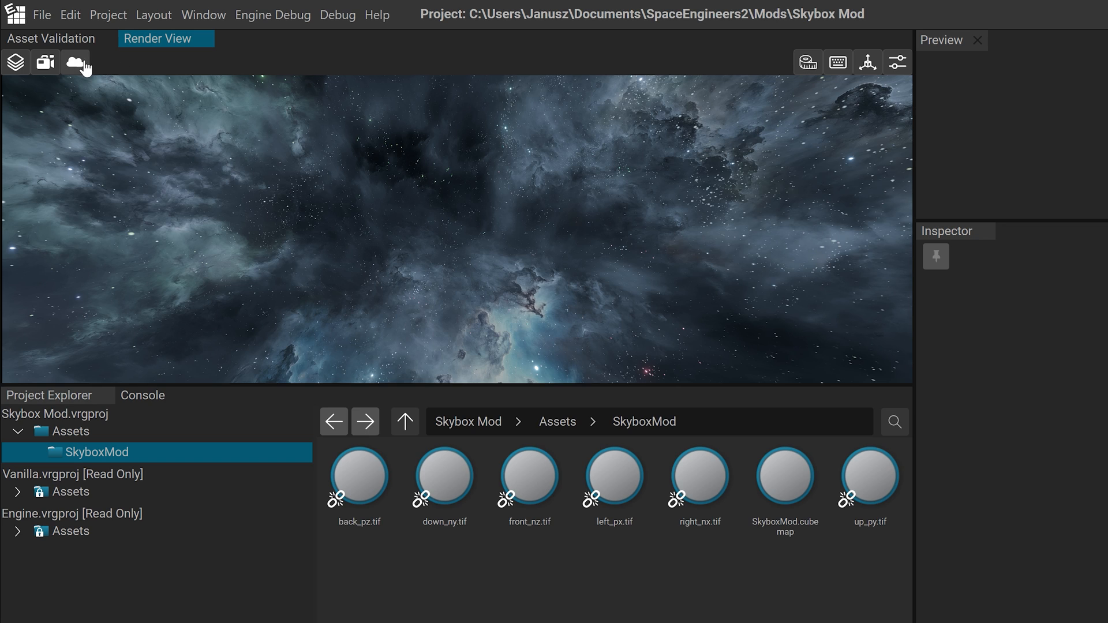
click(74, 61)
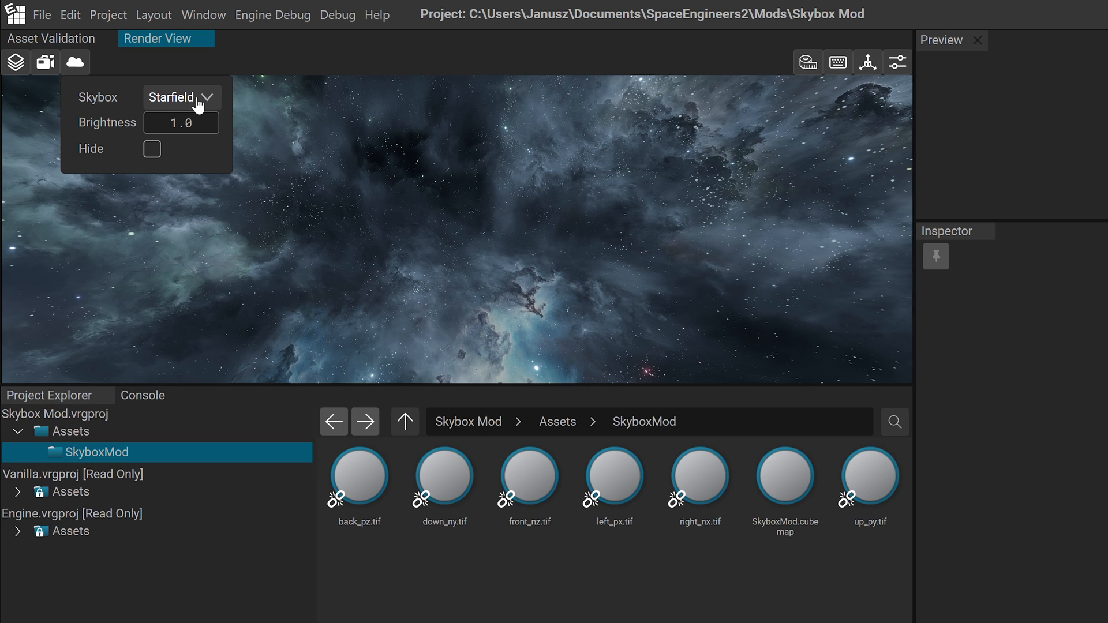
click(181, 97)
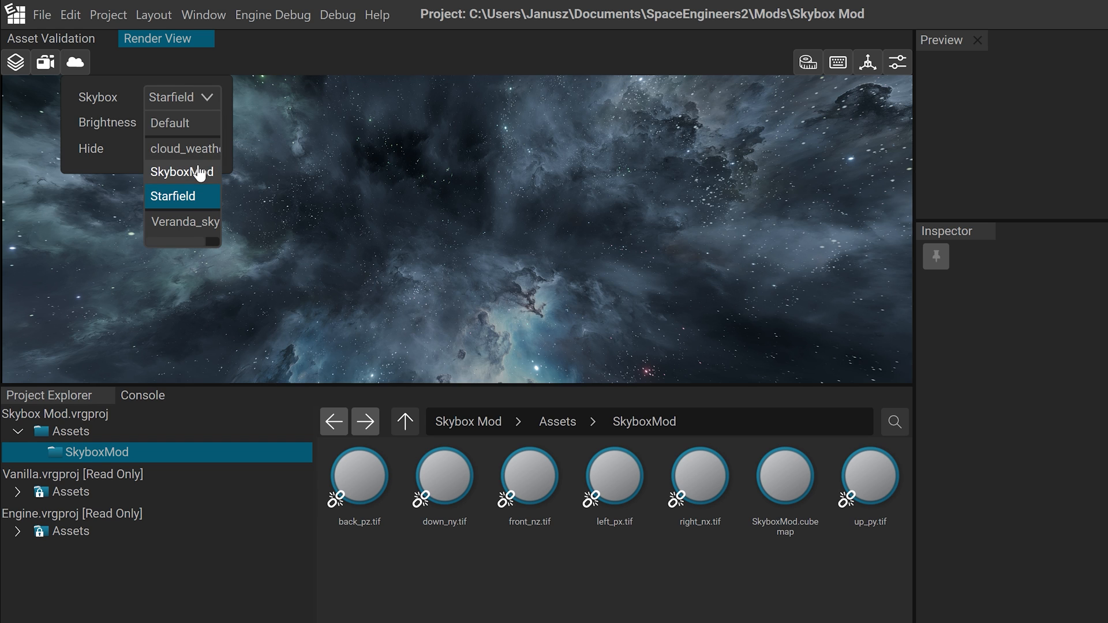
click(182, 170)
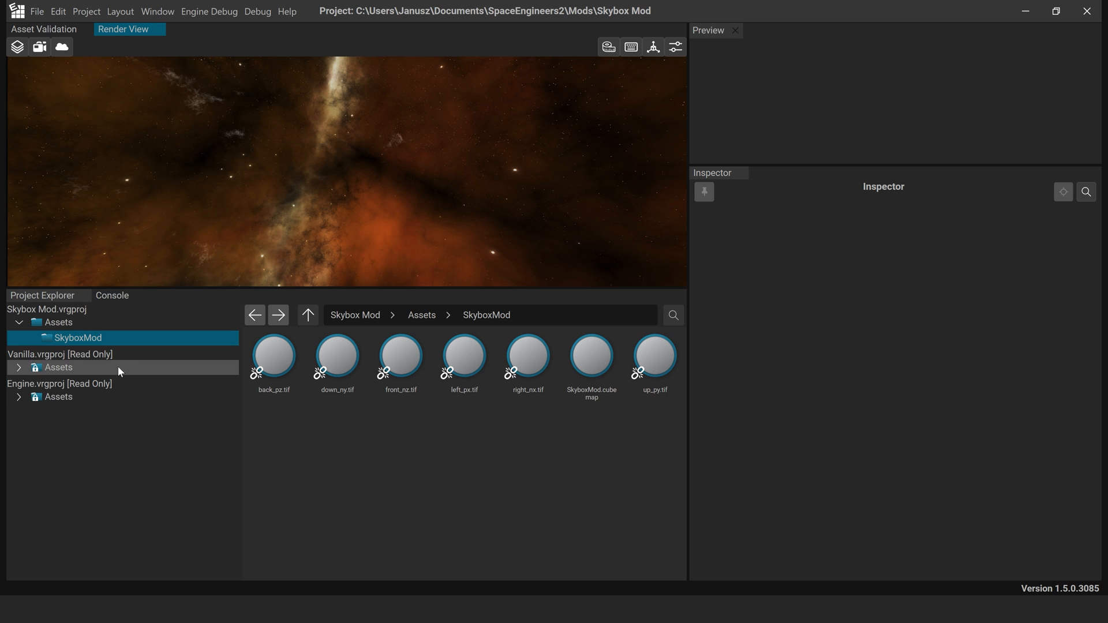
Select the vanilla EnvironmentResourcesConfigurationOverride.partialdef to inspect its Starfield skybox settings
click(58, 367)
text(environment)
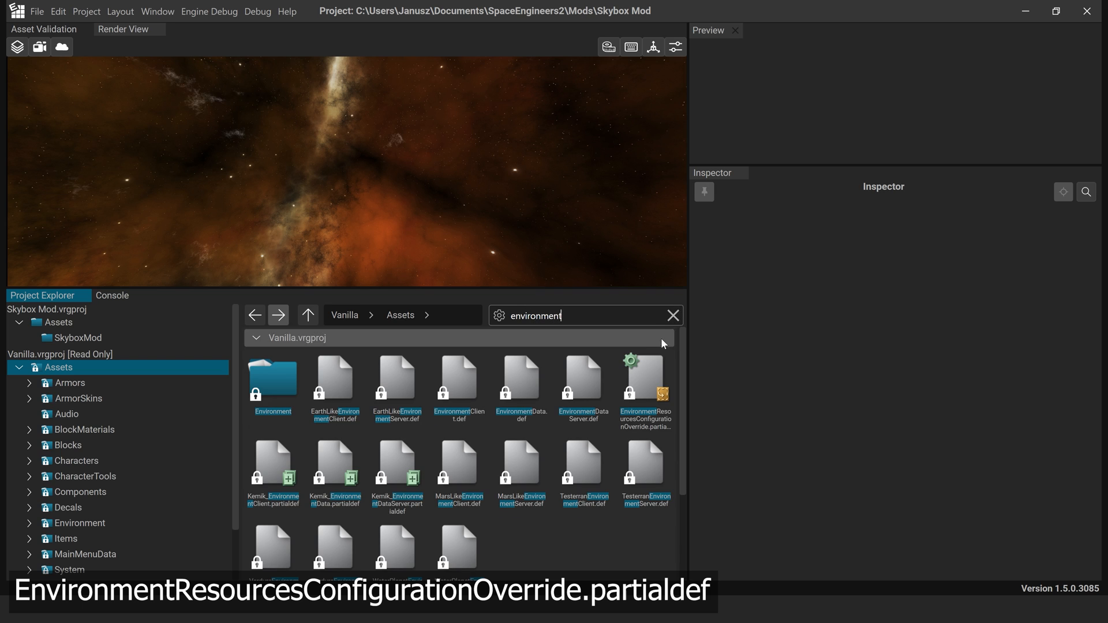
click(645, 381)
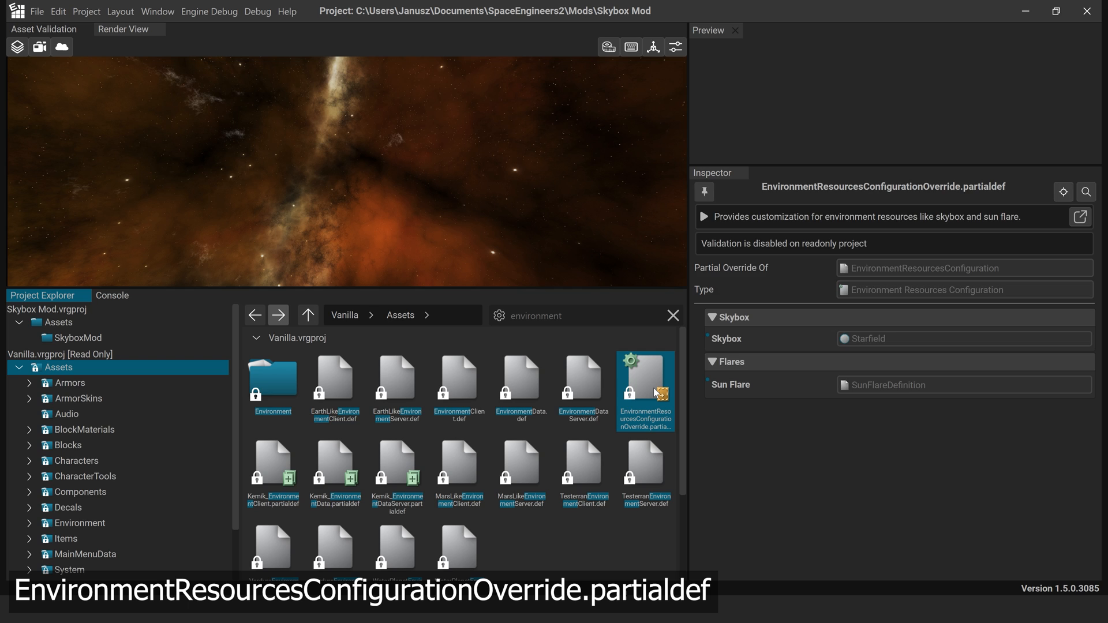
Create a partial override of the environment configuration in the SkyboxMod folder with the default name
right_click(646, 388)
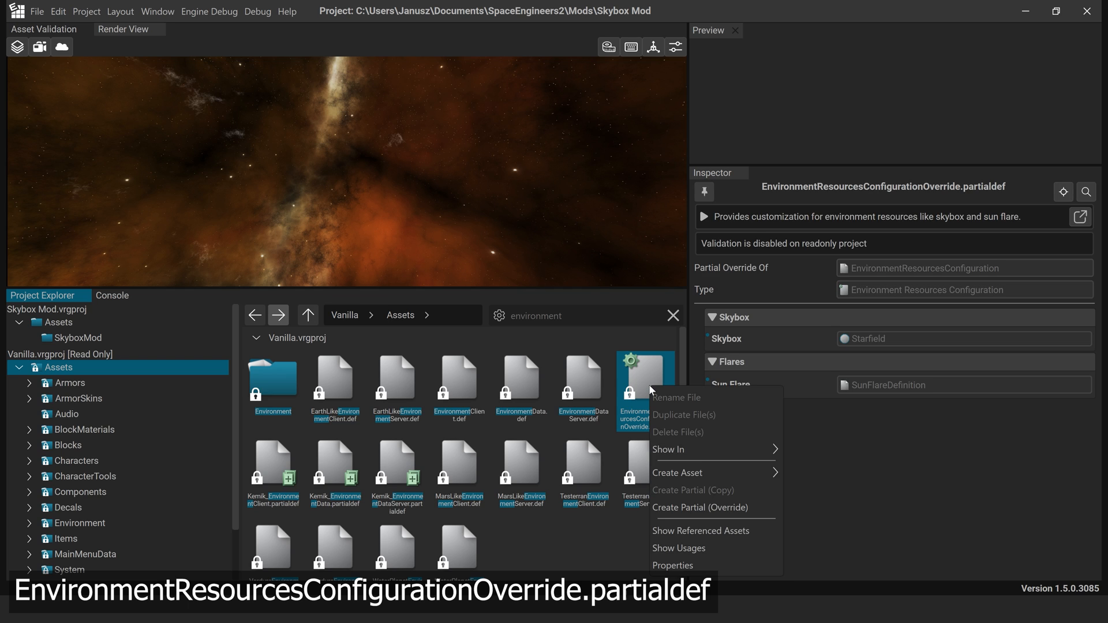
mouse_move(716, 517)
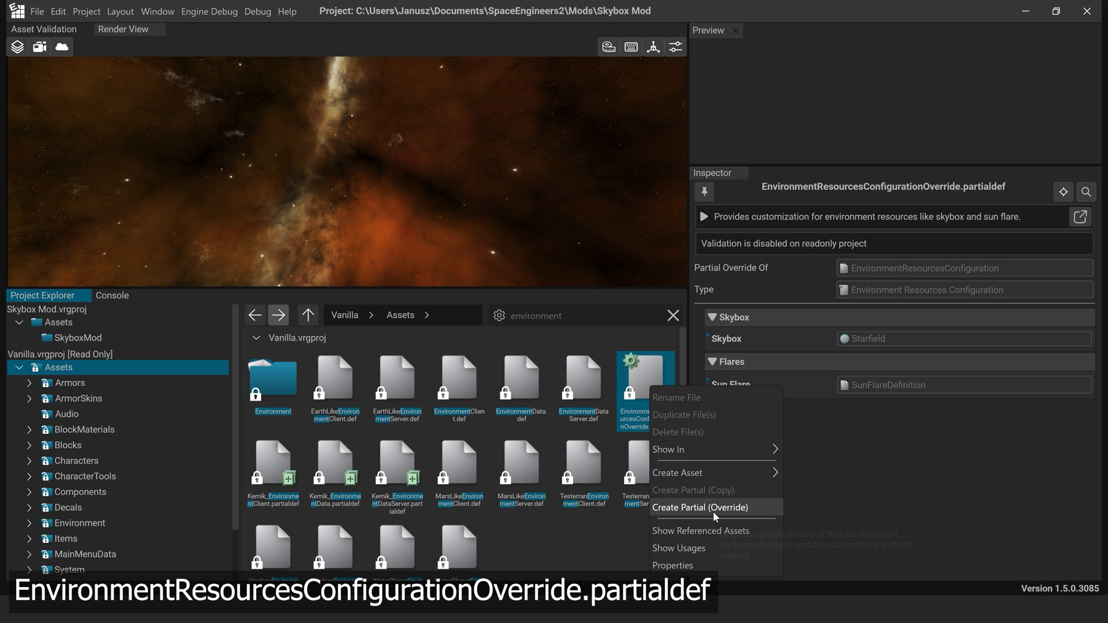
click(700, 508)
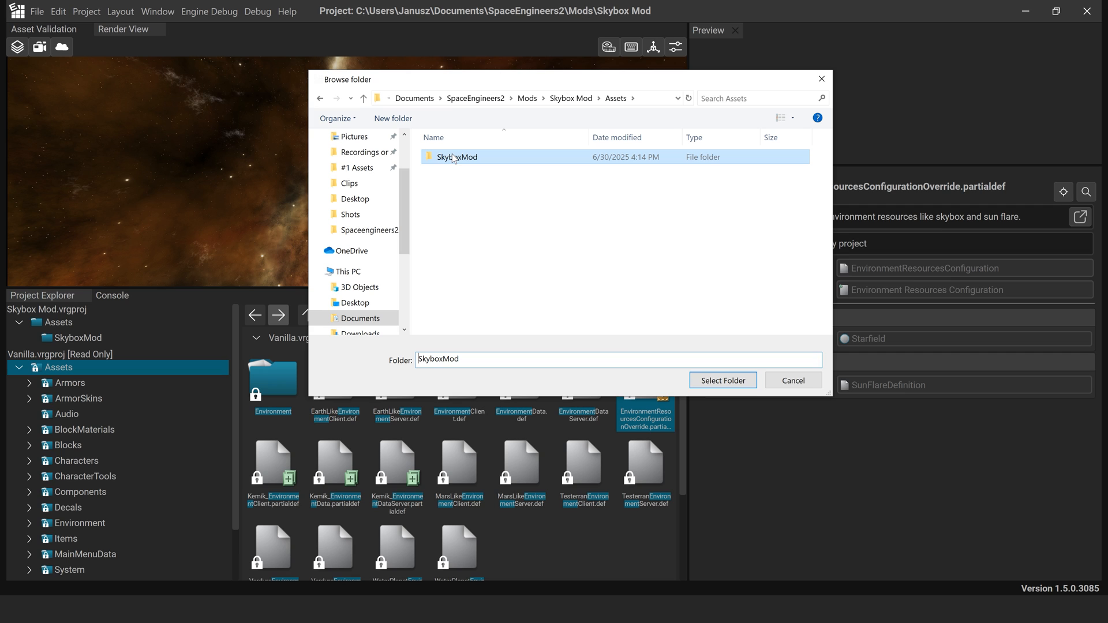
click(723, 381)
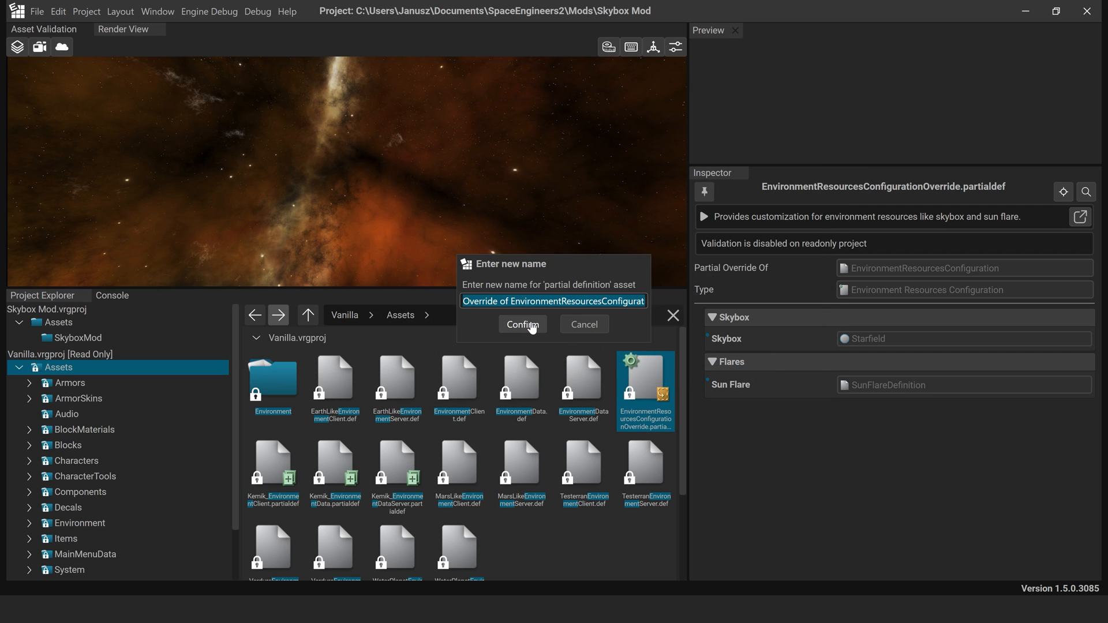
click(522, 325)
text(s)
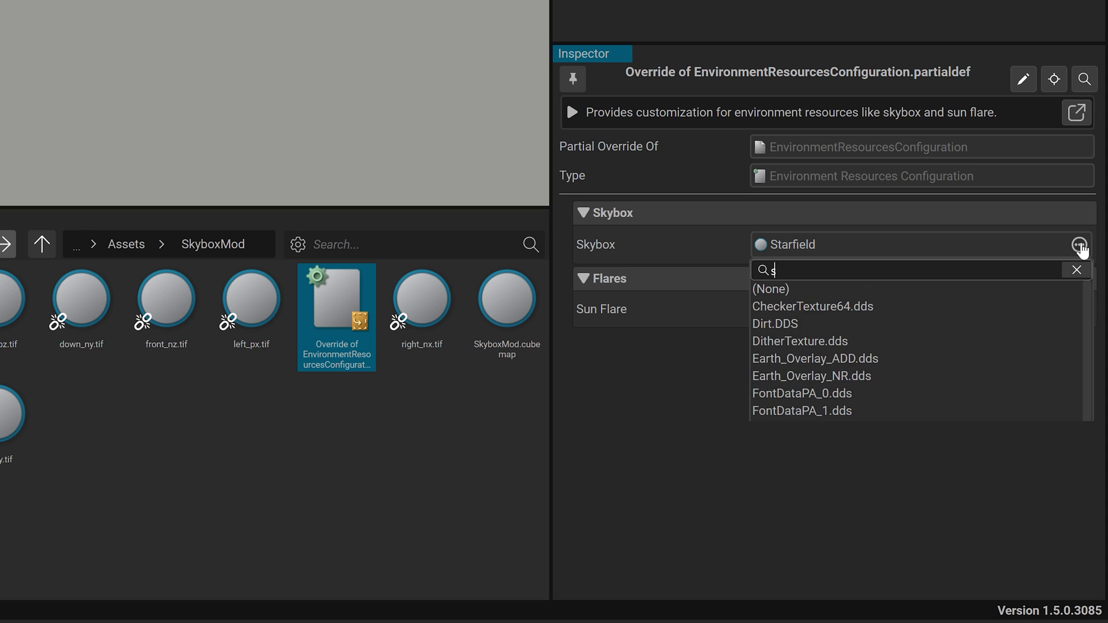
Set the override's Skybox field to SkyboxMod.cubemap instead of Starfield
text(kybox)
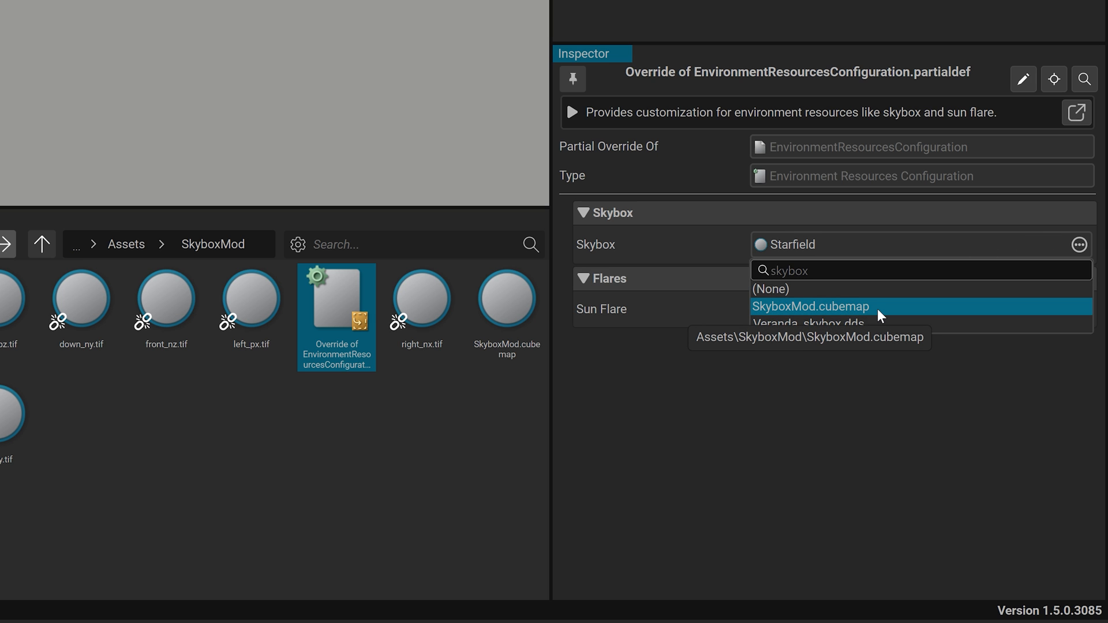
click(810, 306)
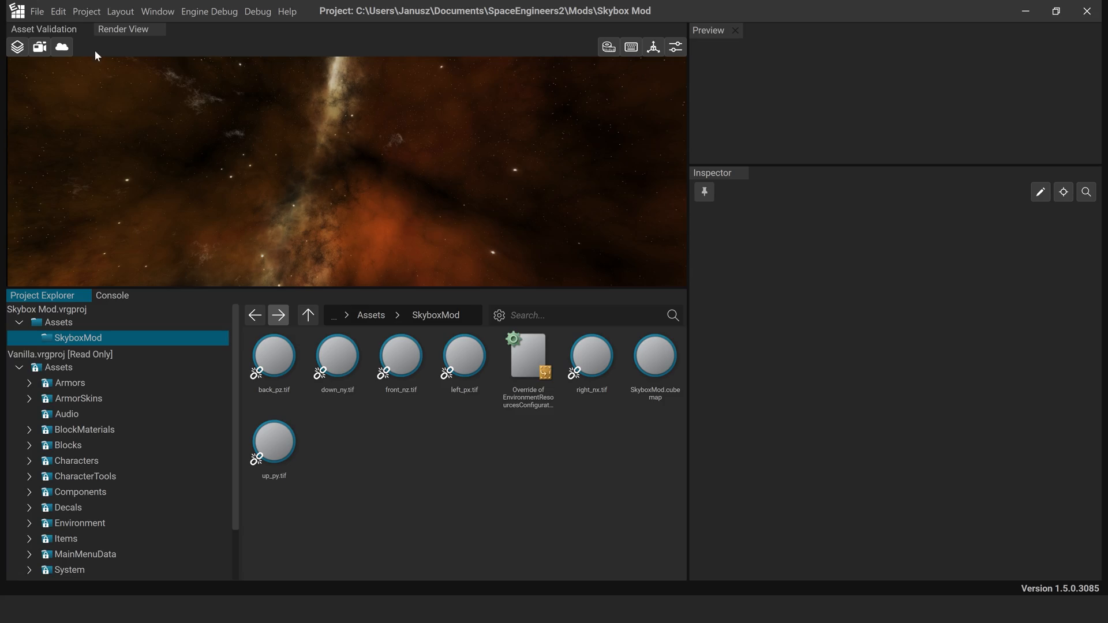
Start the game from the Project menu to test the Skybox Mod
click(86, 10)
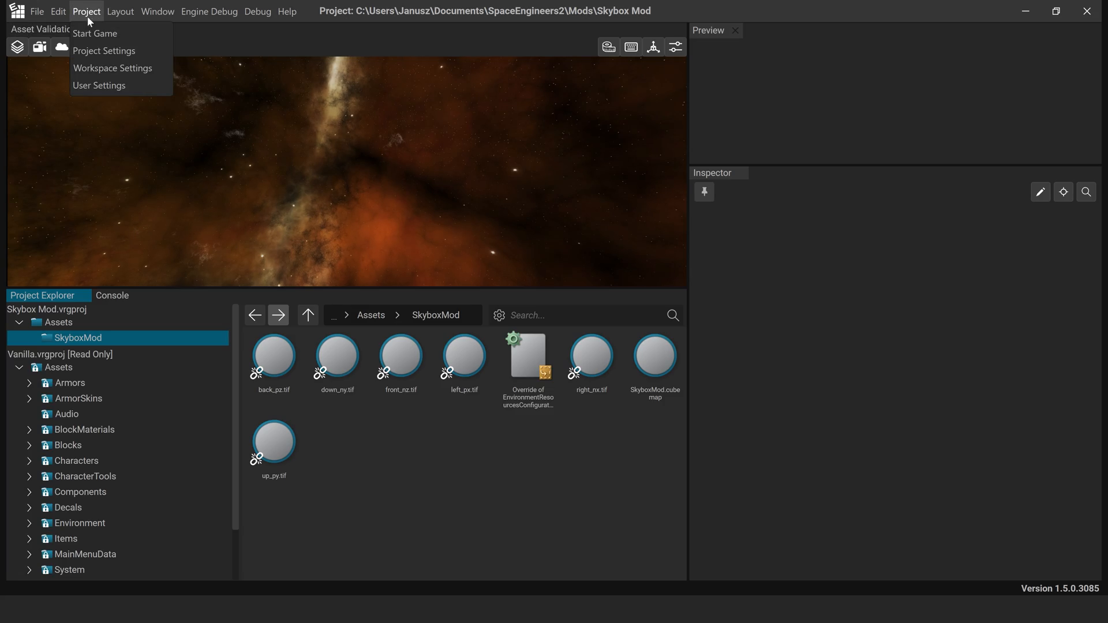
click(102, 32)
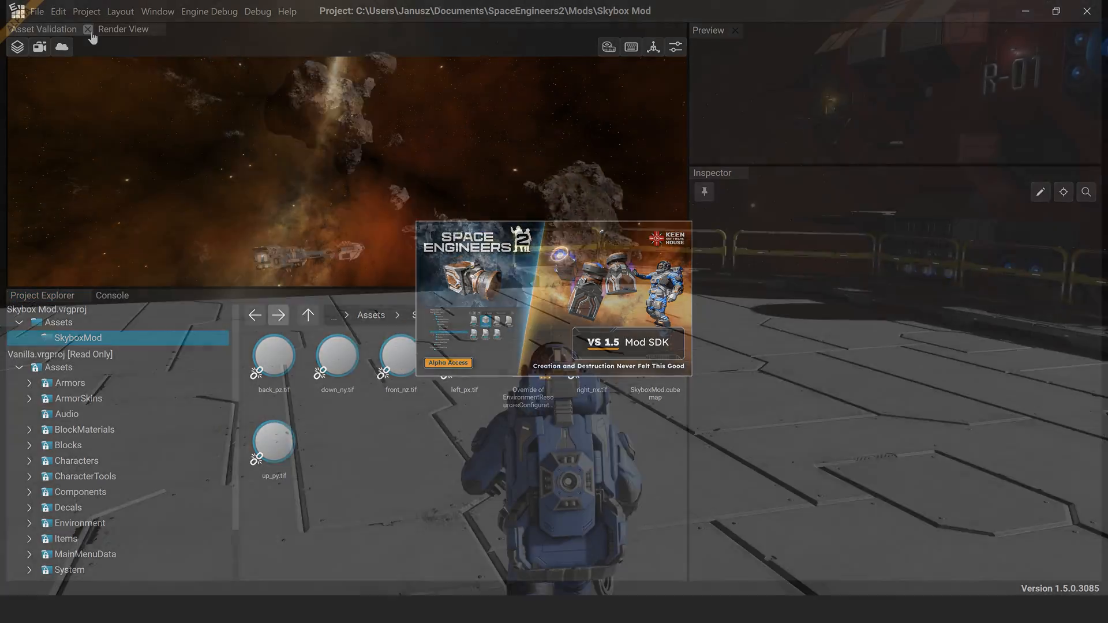